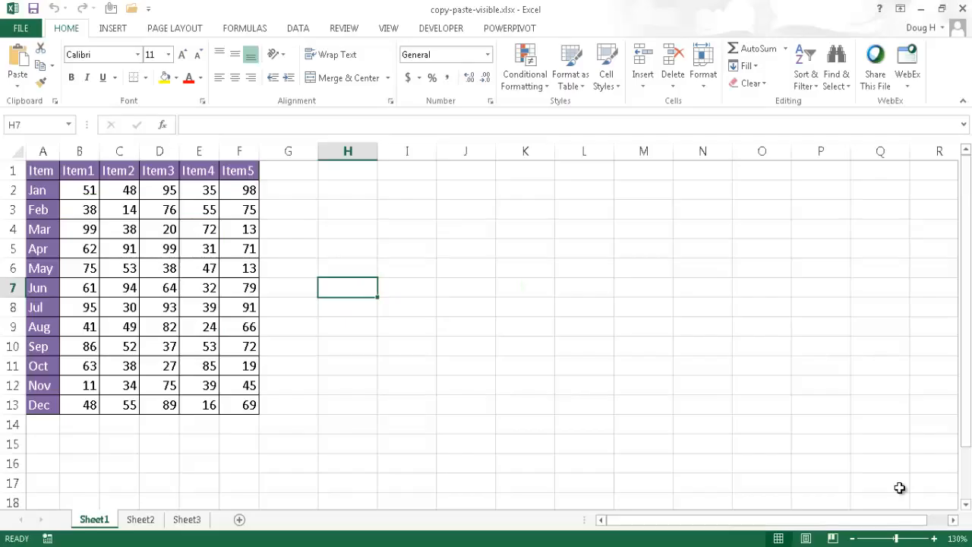
mouse_move(685, 387)
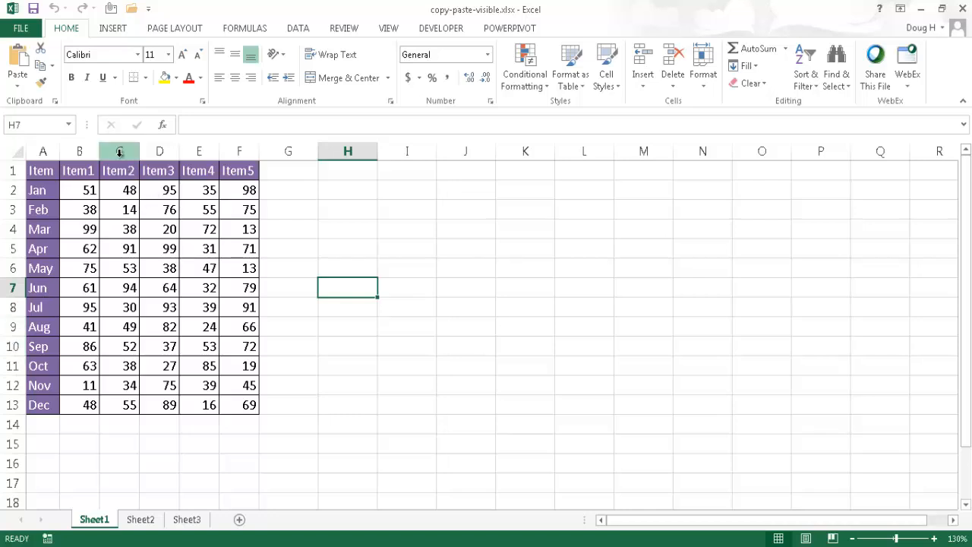
Step: Hide columns Item2, Item3 and Item4, leaving Item, Item1 and Item5 visible
left_click_drag(118, 150, 199, 150)
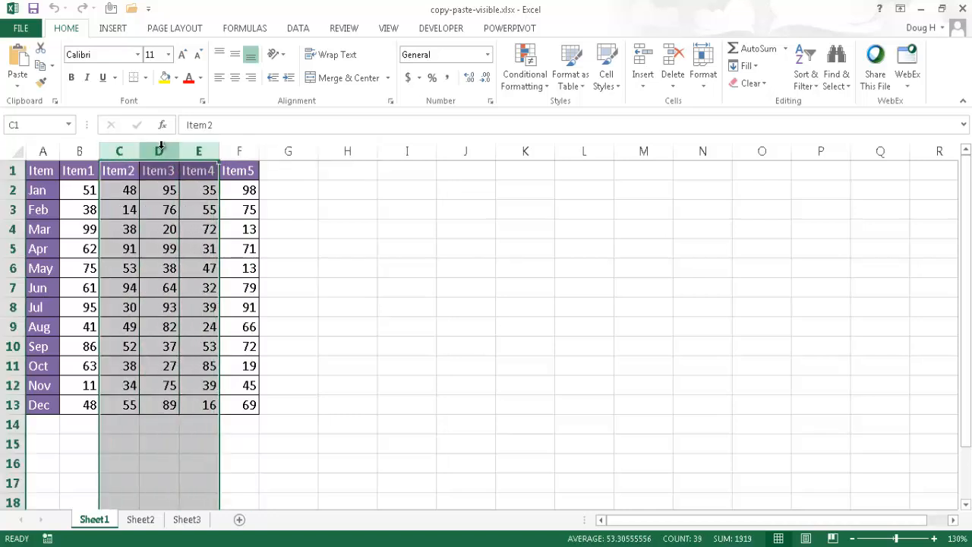
mouse_move(158, 150)
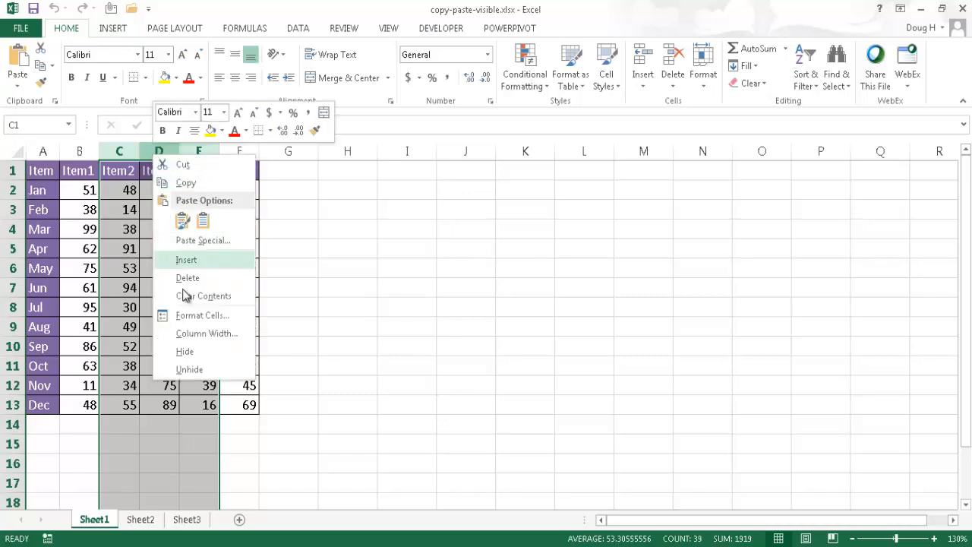
left_click(187, 278)
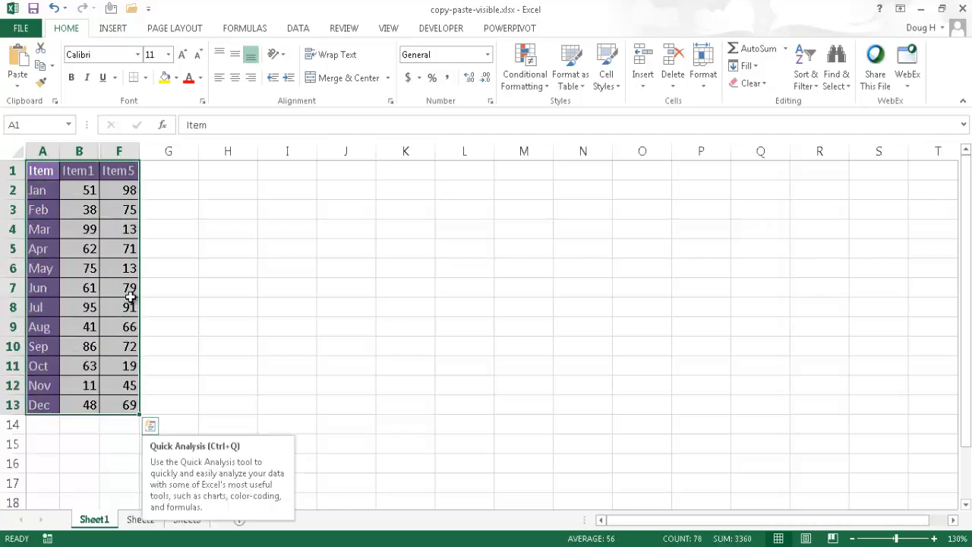
Step: Copy the table and paste it at J1, which brings along all six columns
key("Ctrl+c")
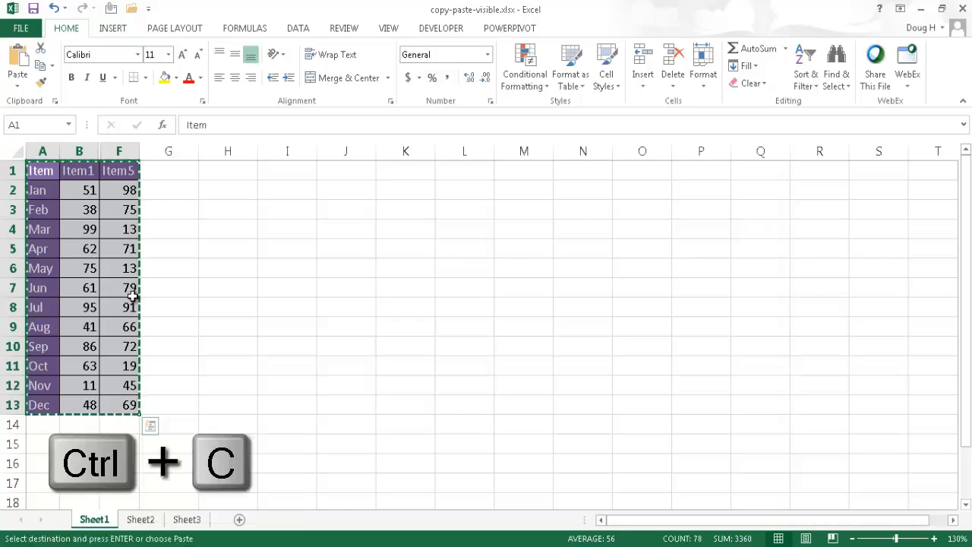
left_click(346, 170)
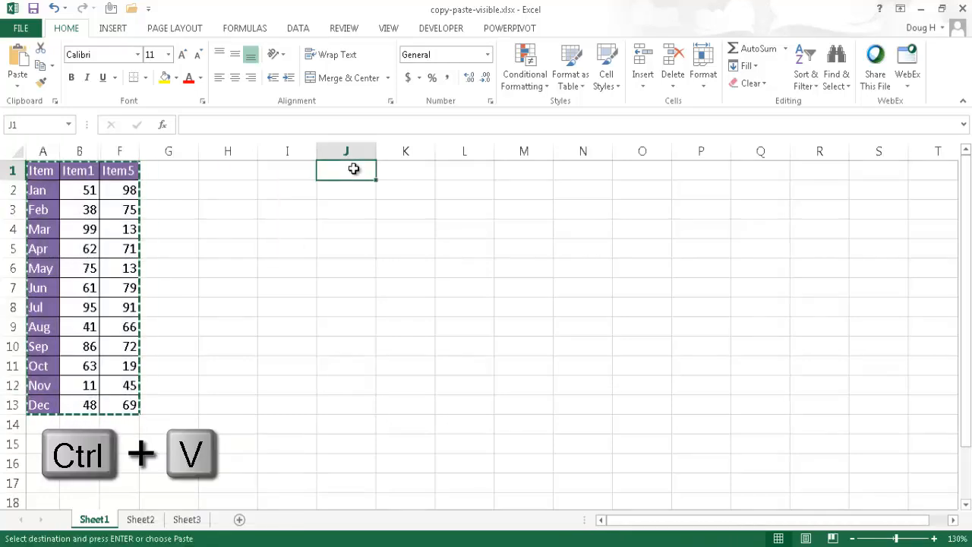
key("ctrl+v")
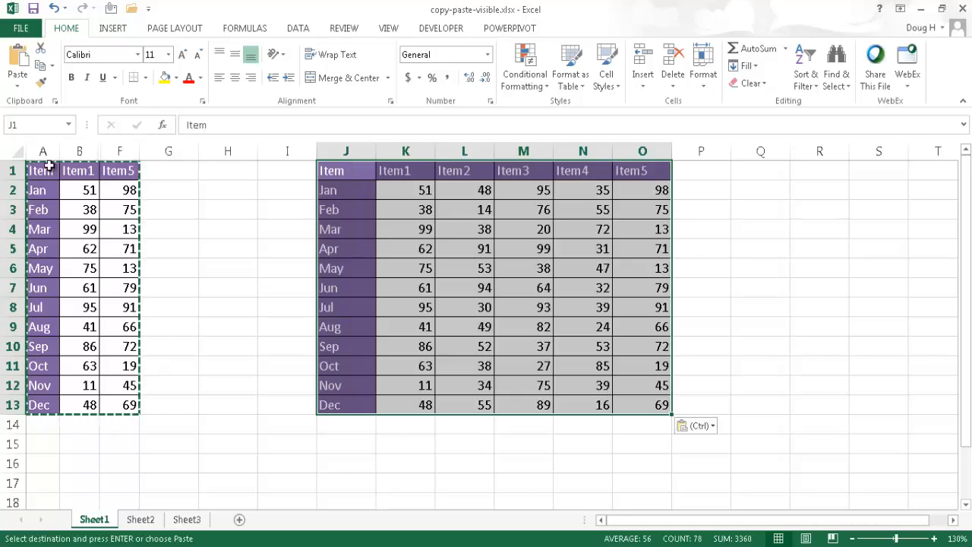
mouse_move(444, 268)
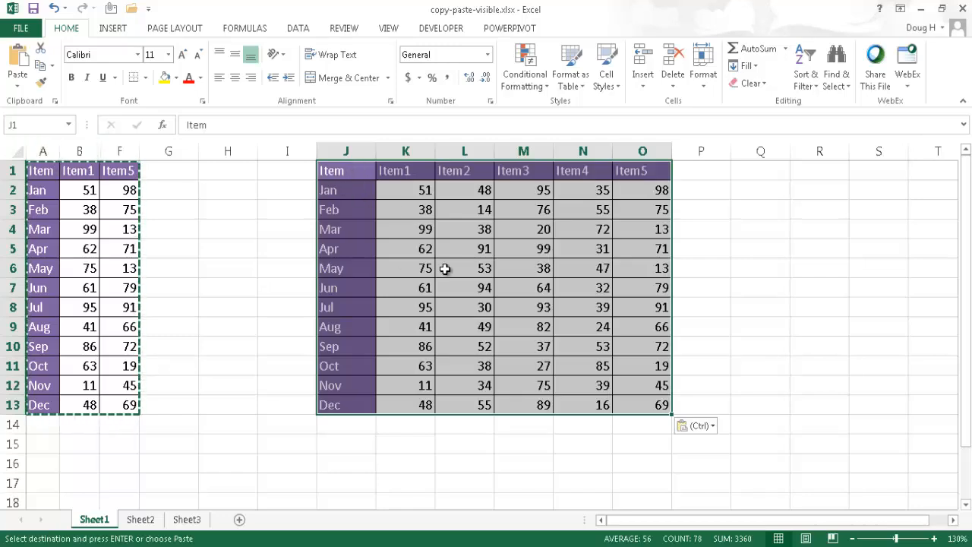
mouse_move(399, 321)
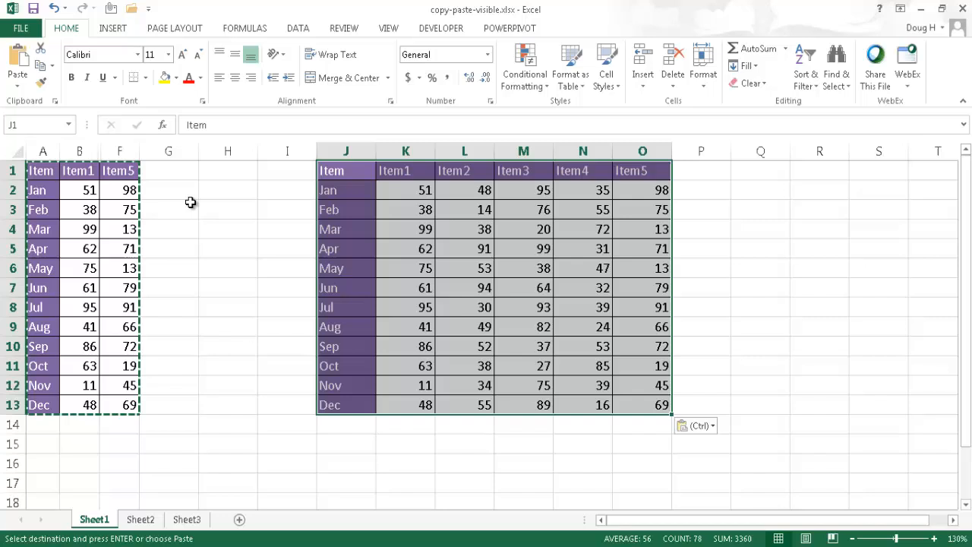
mouse_move(428, 229)
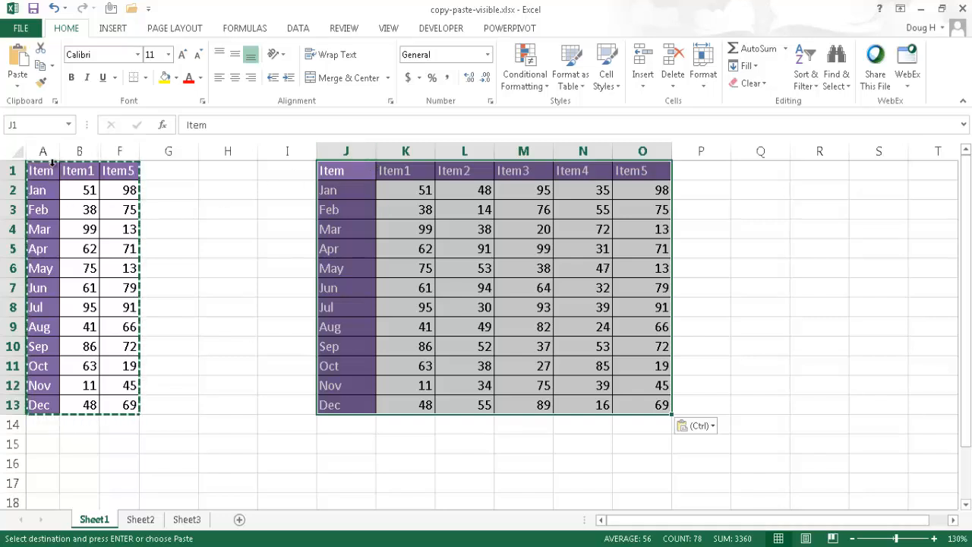
mouse_move(79, 177)
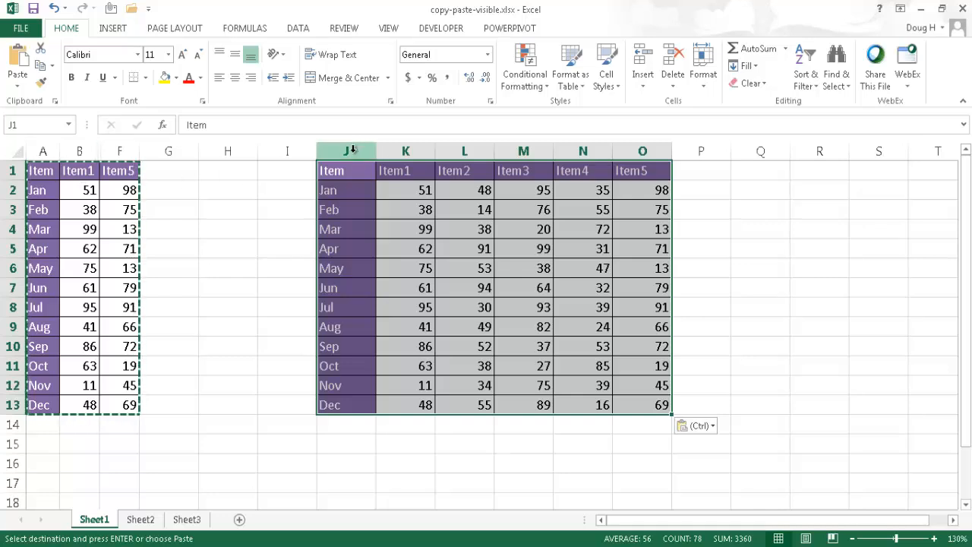
Step: Delete the pasted J1:O13 copy and re-select the original Item table from B7 with Ctrl+A
left_click(760, 249)
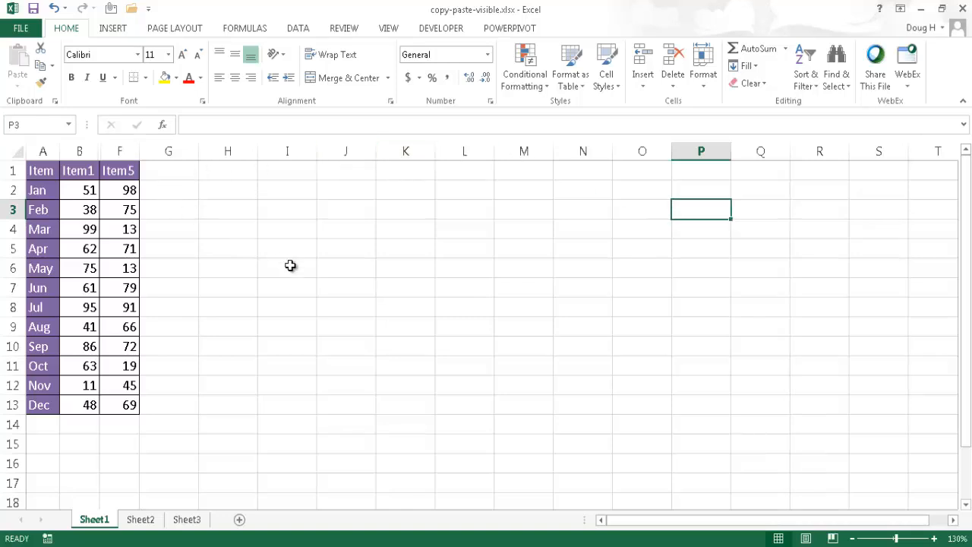
mouse_move(252, 237)
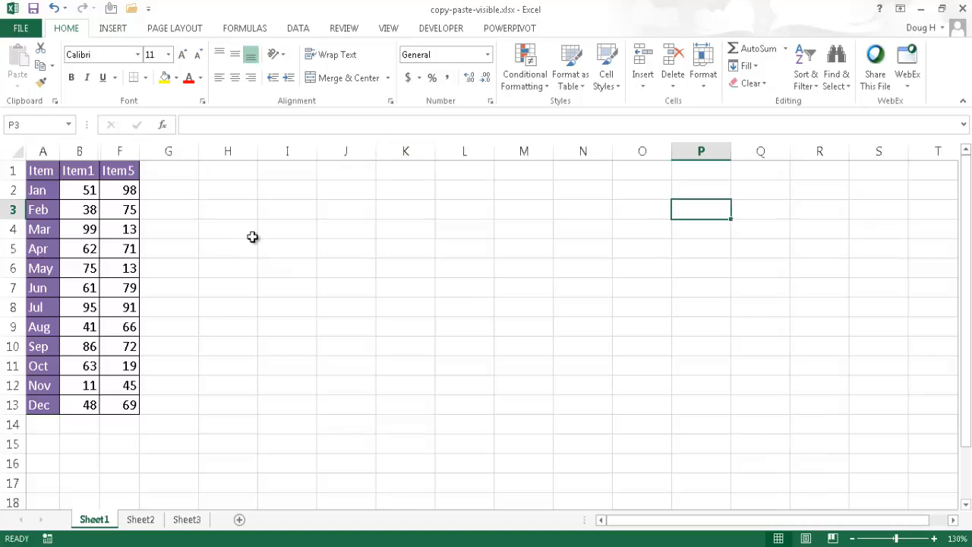
mouse_move(154, 237)
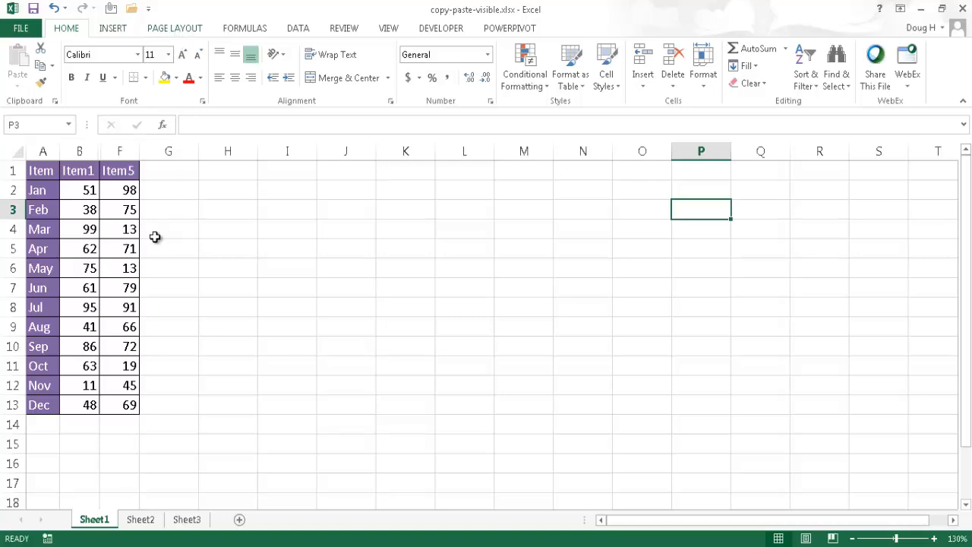
left_click(79, 268)
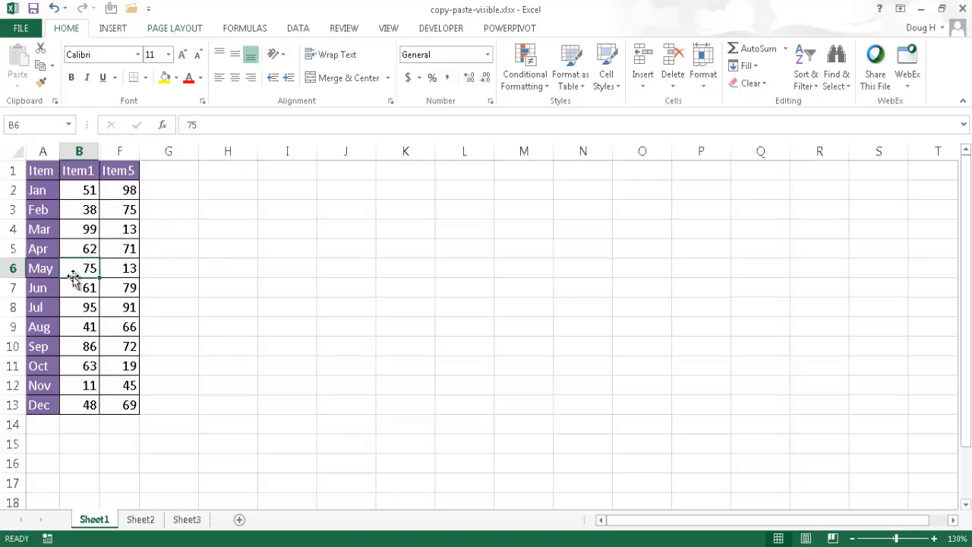
mouse_move(41, 177)
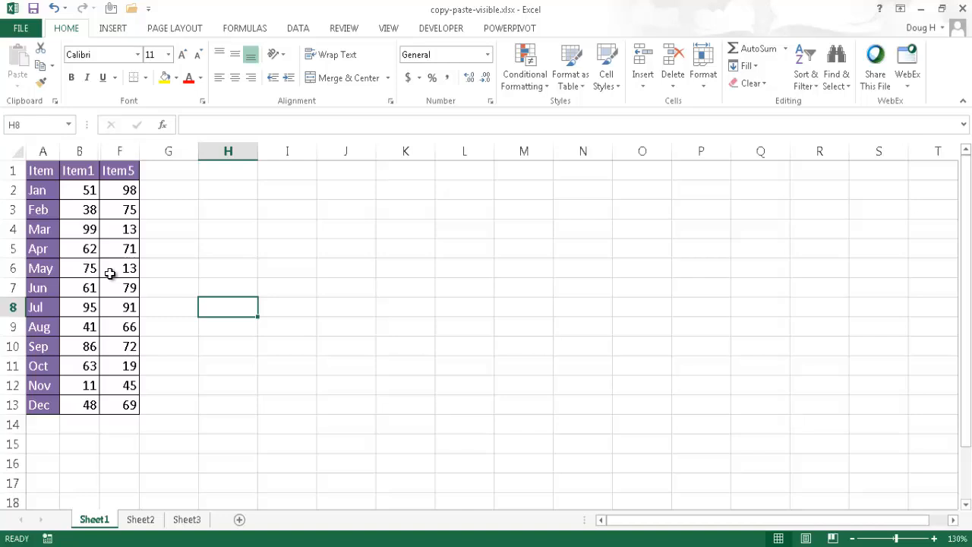
left_click(79, 288)
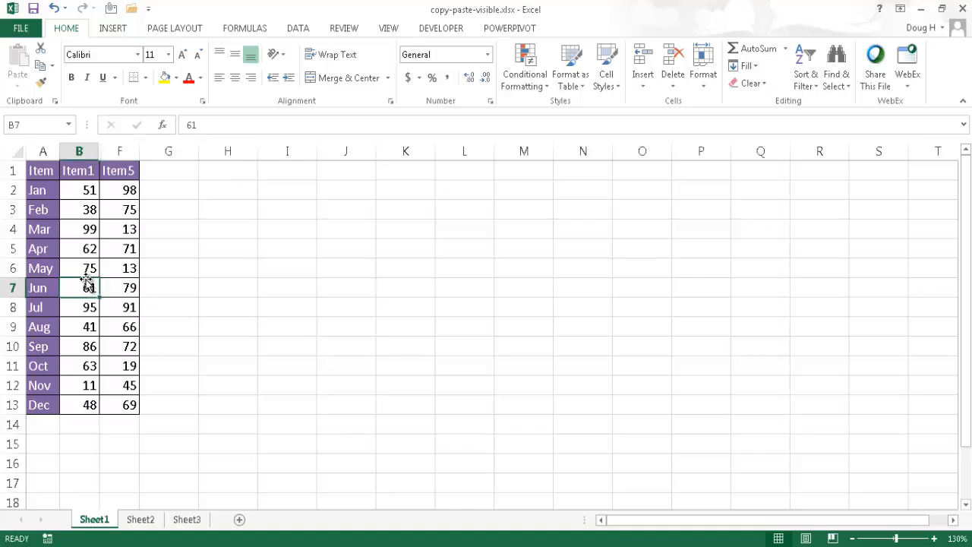
key("Ctrl+A")
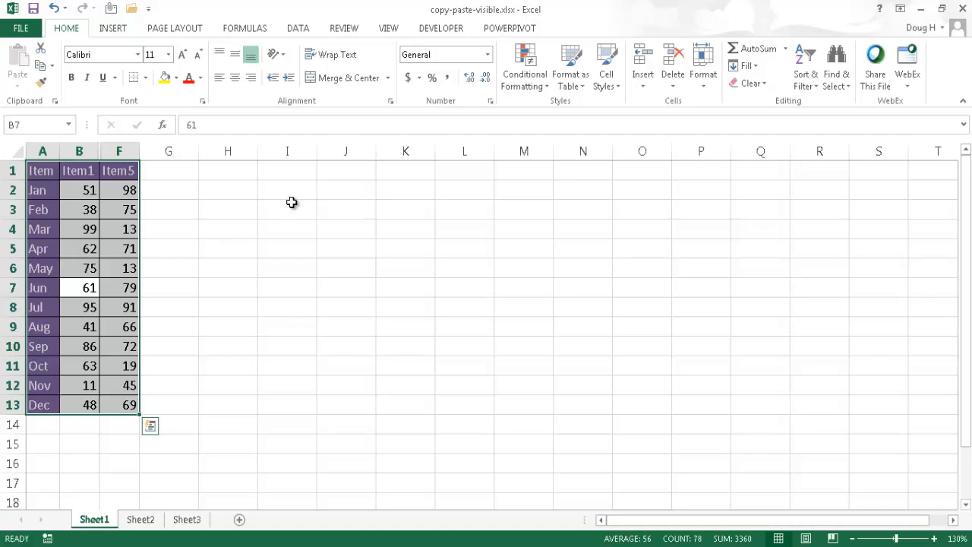
Step: Use Go To Special with Visible cells only so the hidden columns drop out of the selection
left_click(834, 64)
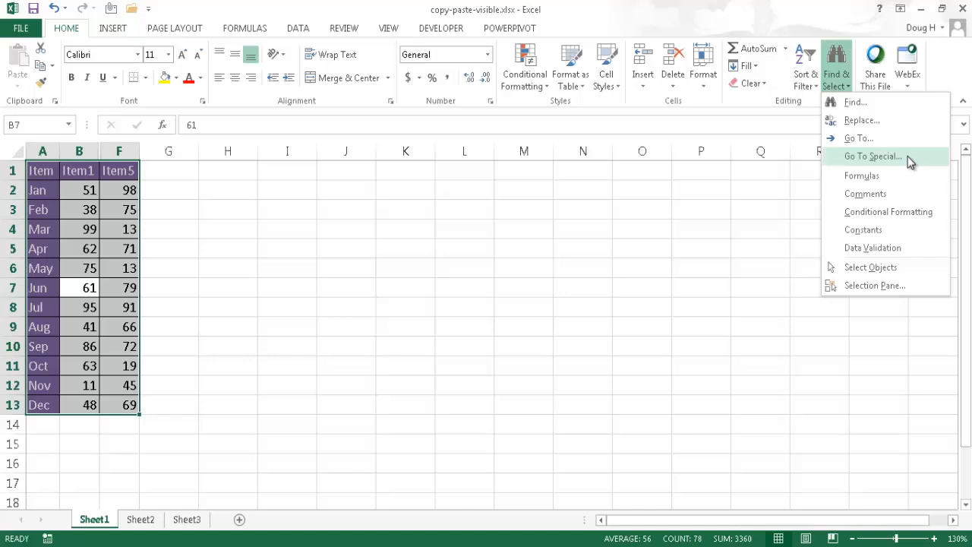
left_click(872, 156)
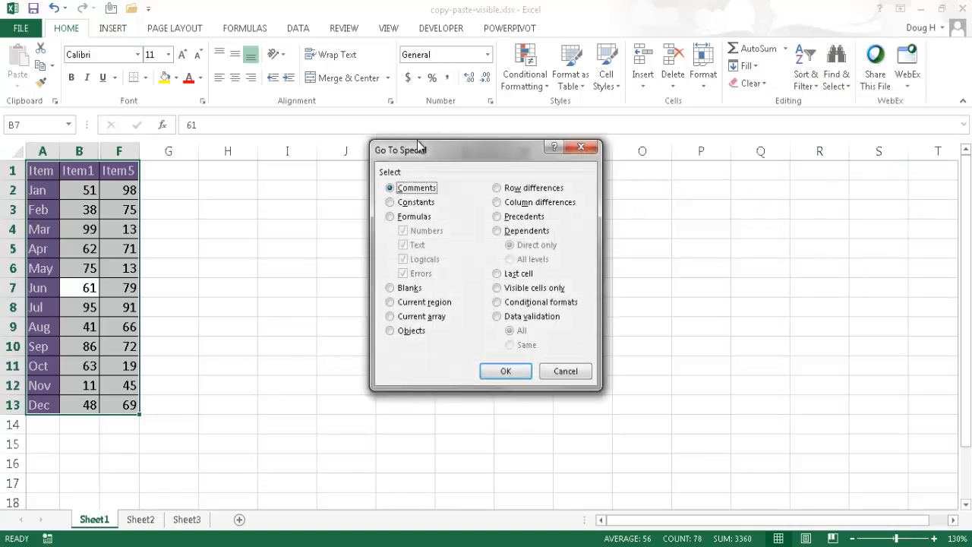
left_click(495, 289)
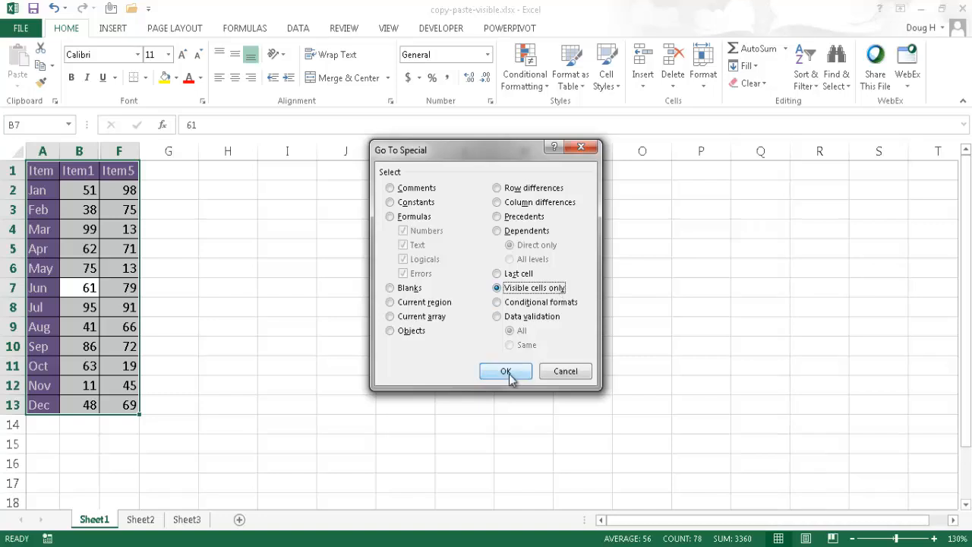
left_click(504, 371)
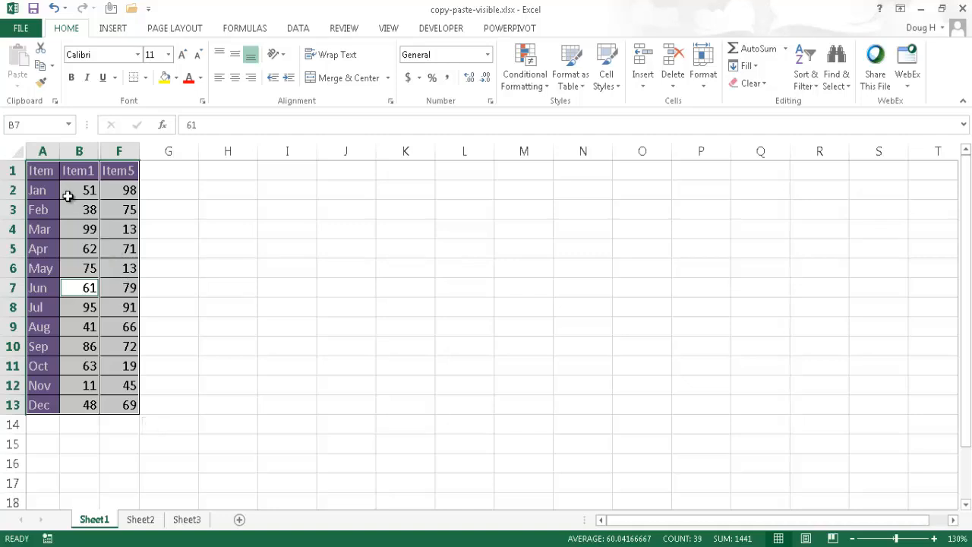
Step: Copy the visible cells and paste Item, Item1 and Item5 as a three-column table at J1
key("Ctrl+c")
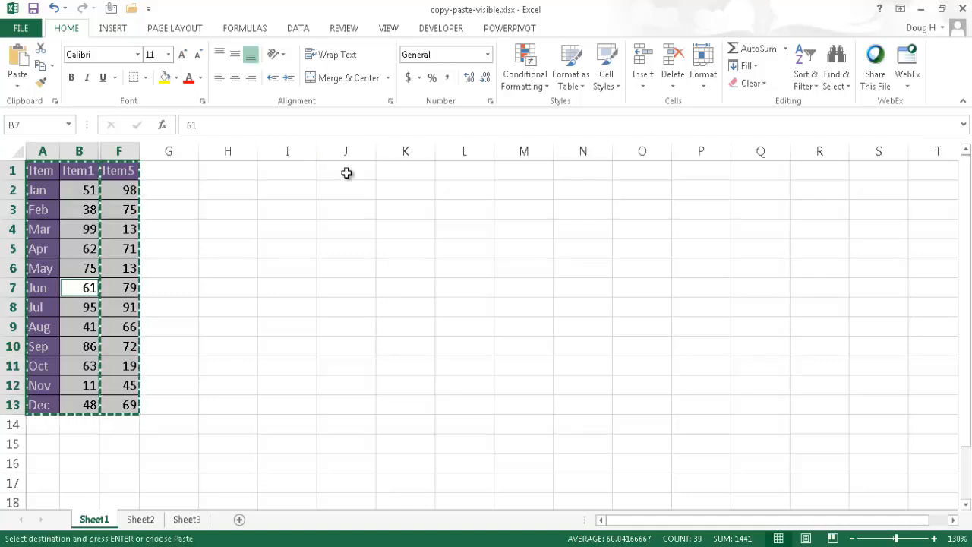
left_click(346, 170)
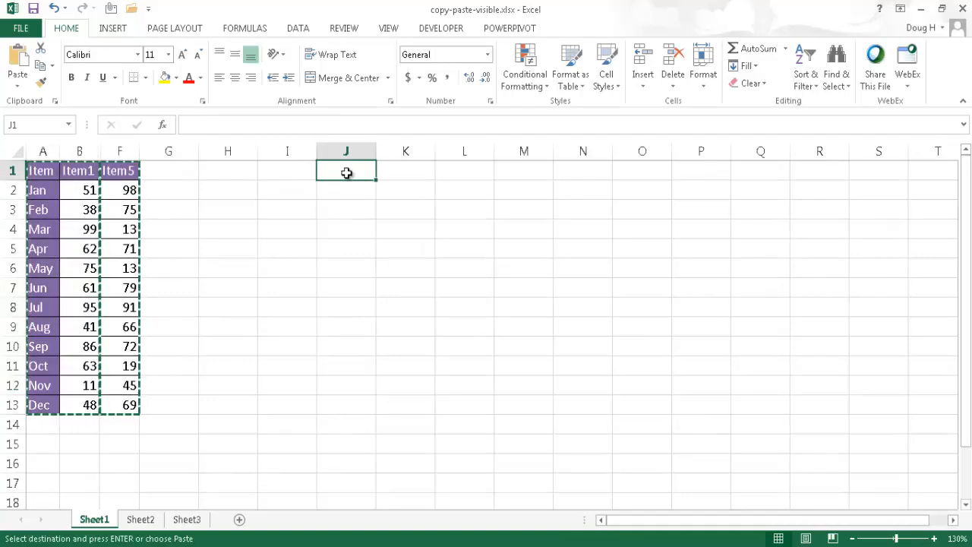
key("ctrl+v")
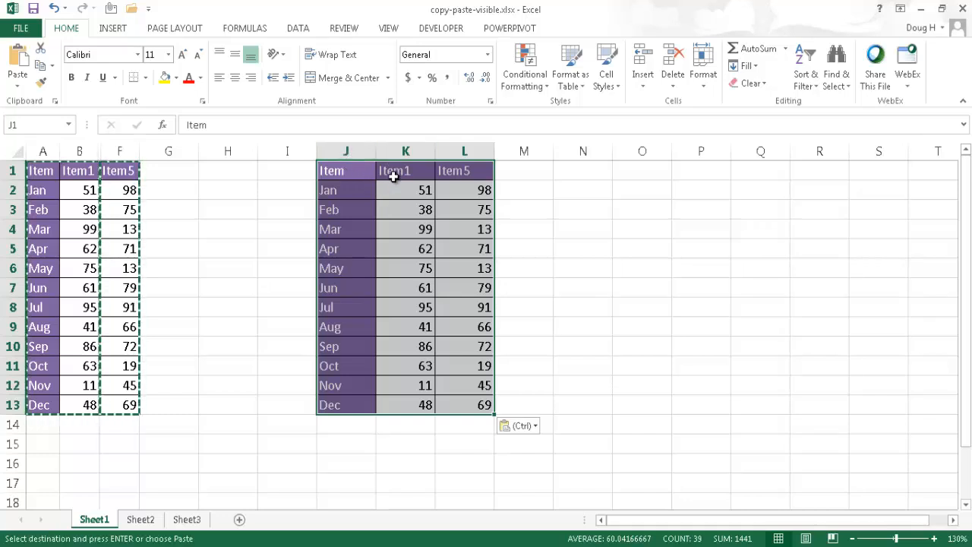
mouse_move(357, 181)
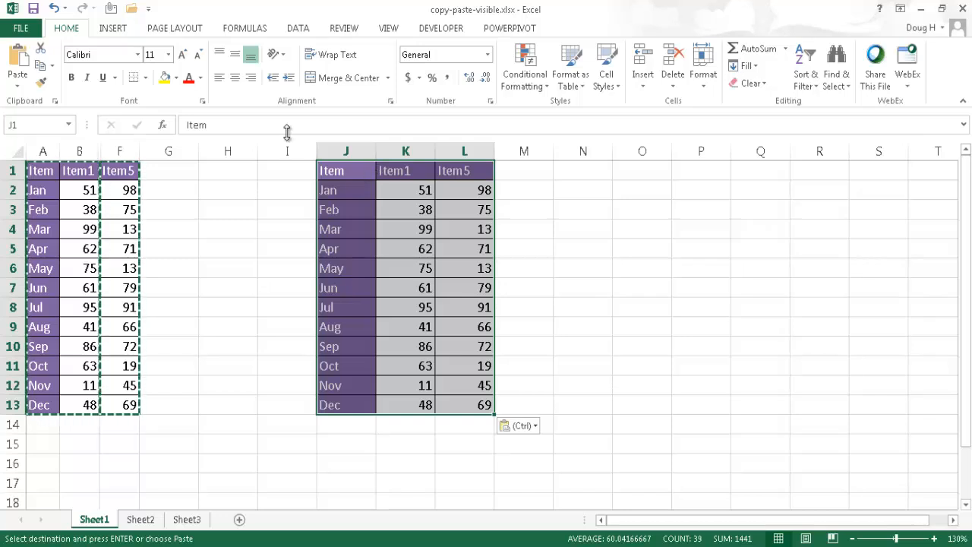
mouse_move(834, 60)
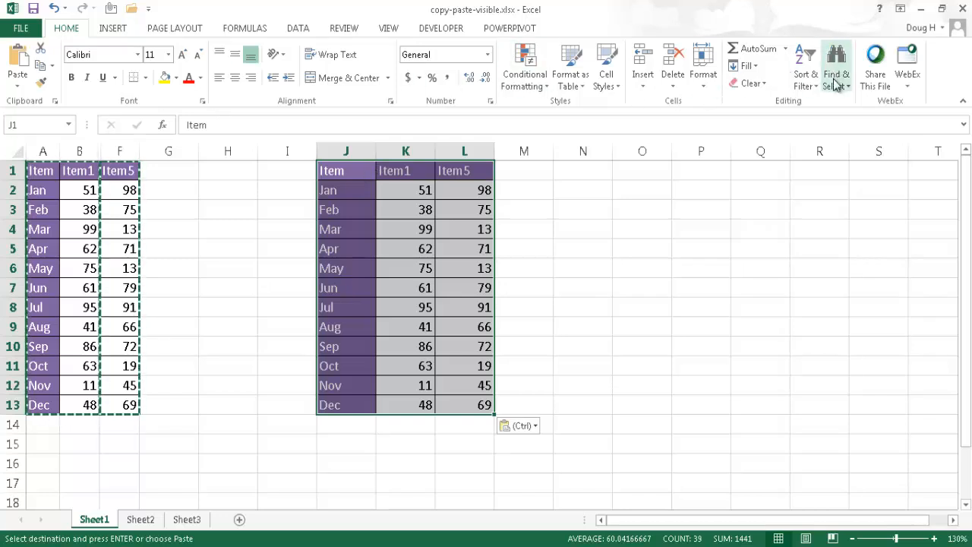
Step: Review the Go To Special settings and cancel without changing anything
left_click(839, 68)
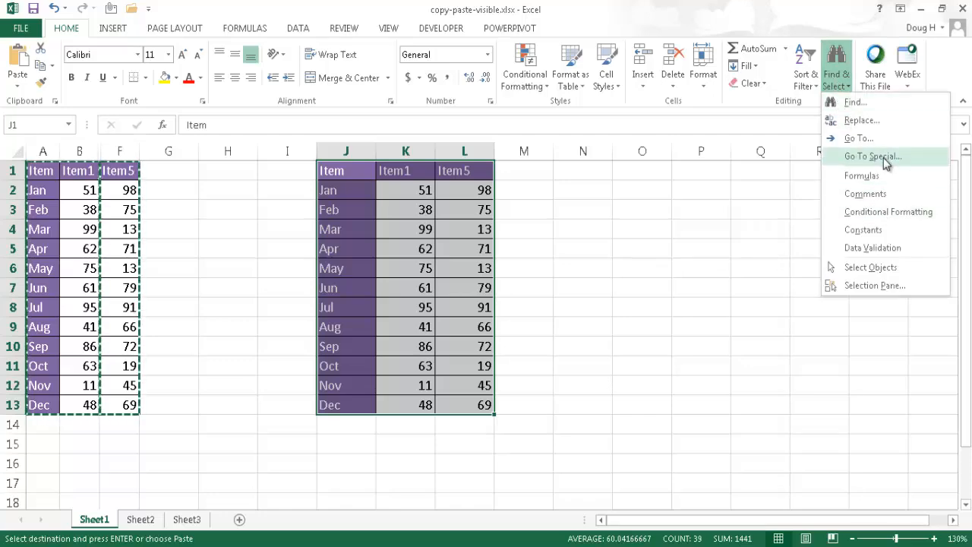
left_click(872, 155)
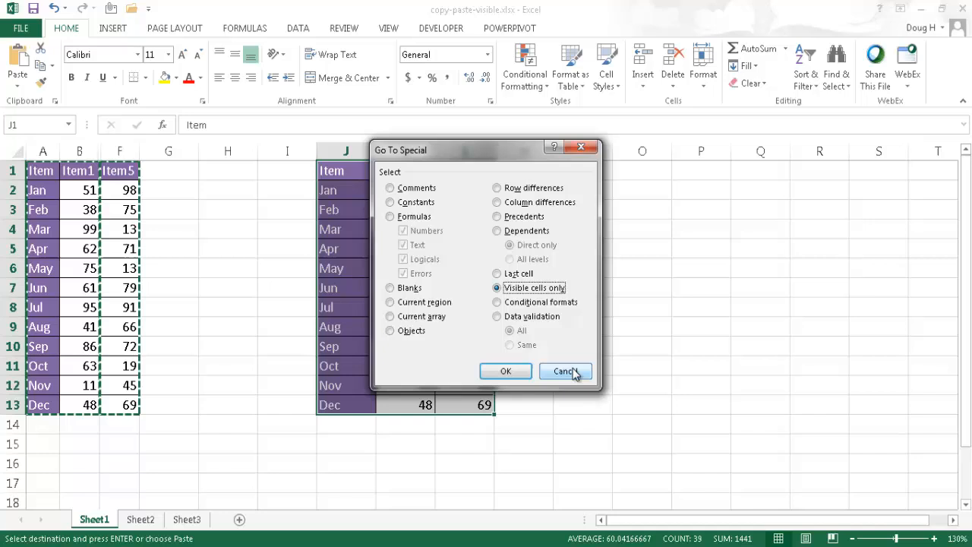
left_click(505, 371)
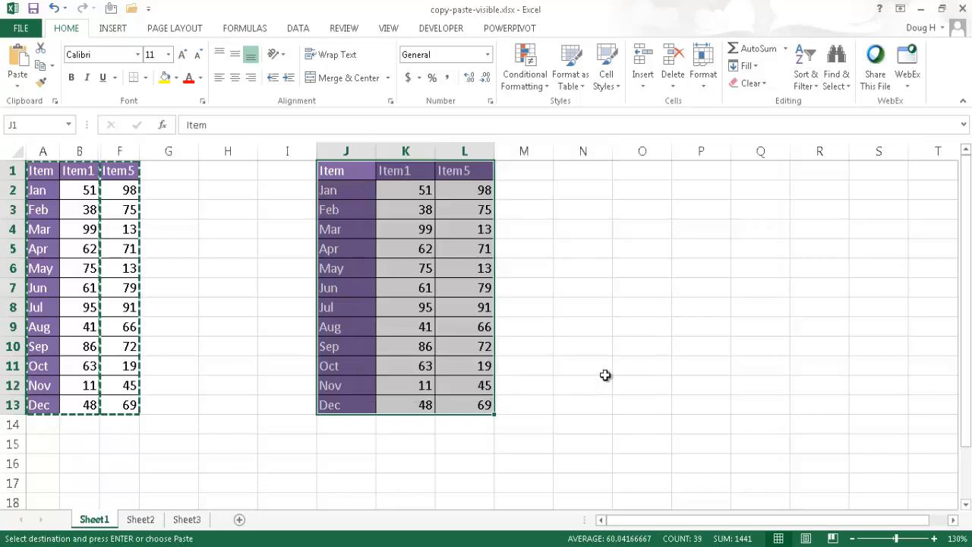
mouse_move(474, 189)
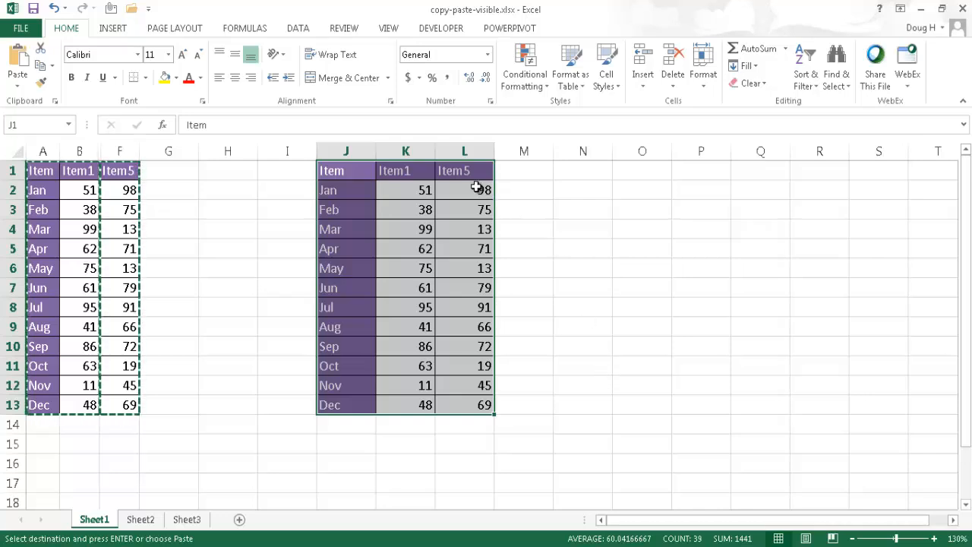
Step: Delete columns J to L to clear the pasted copy and return to the original Item table
left_click(346, 151)
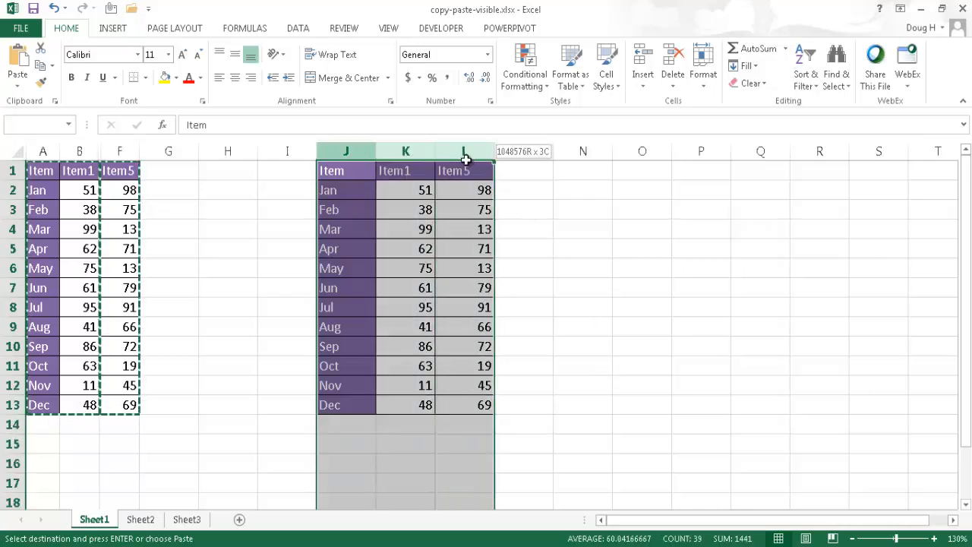
left_click(750, 84)
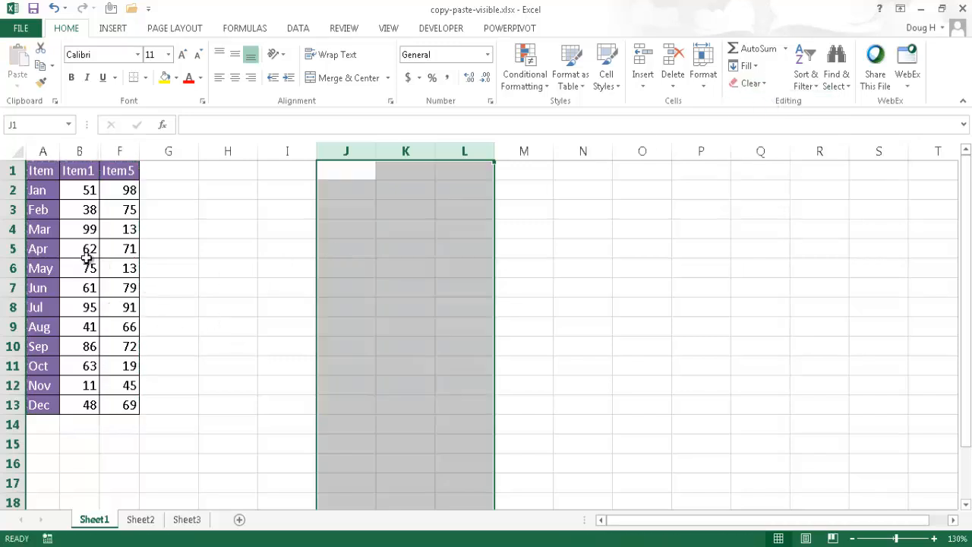
left_click(79, 268)
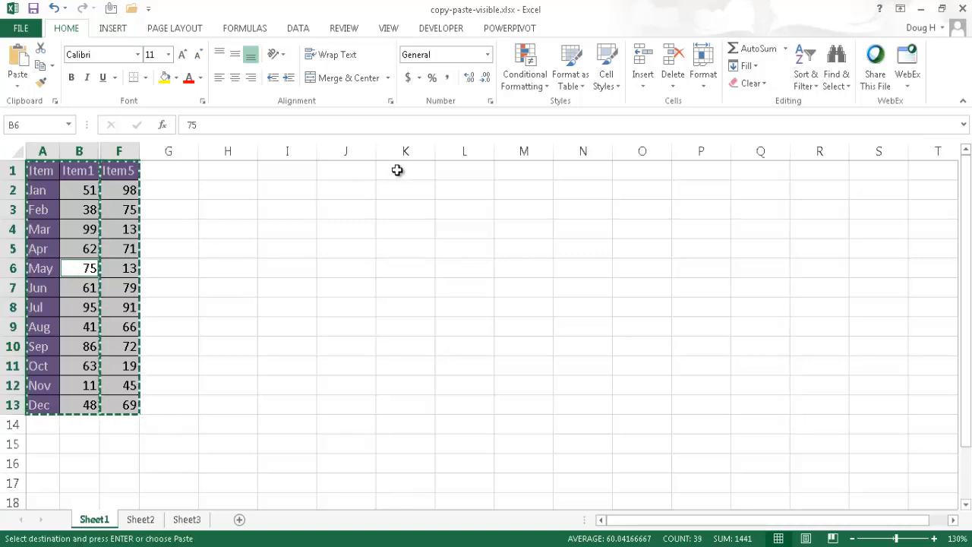
Step: Paste the copied visible columns Item, Item1 and Item5 starting at K1
left_click(405, 170)
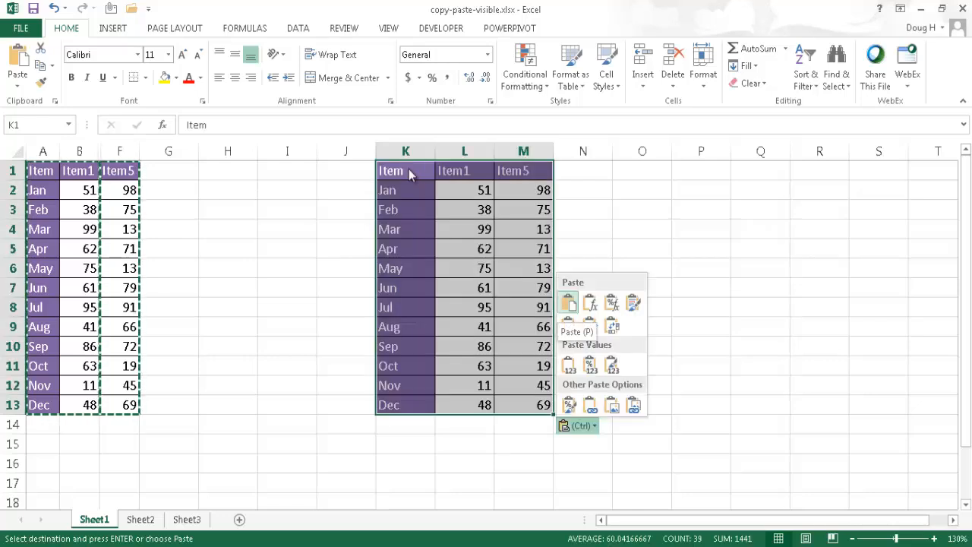
mouse_move(449, 228)
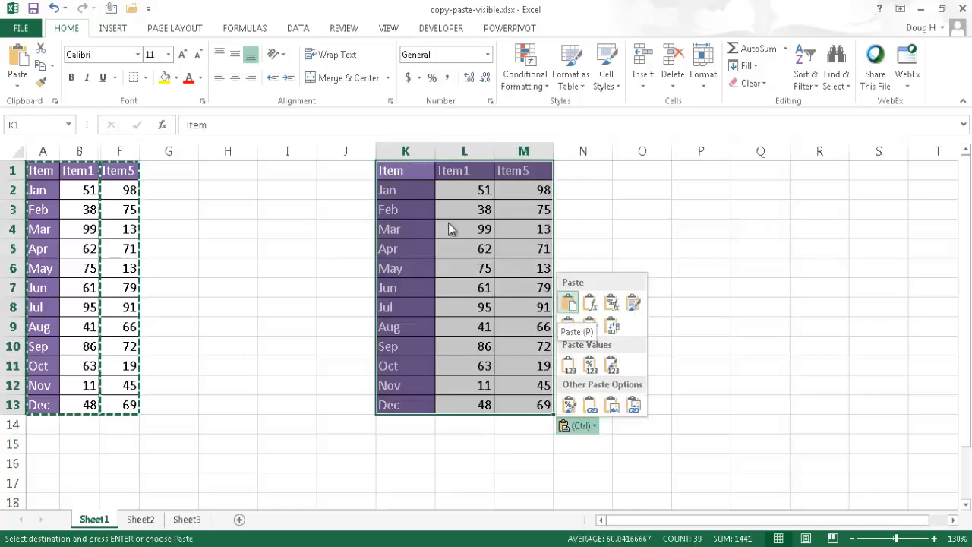
mouse_move(626, 222)
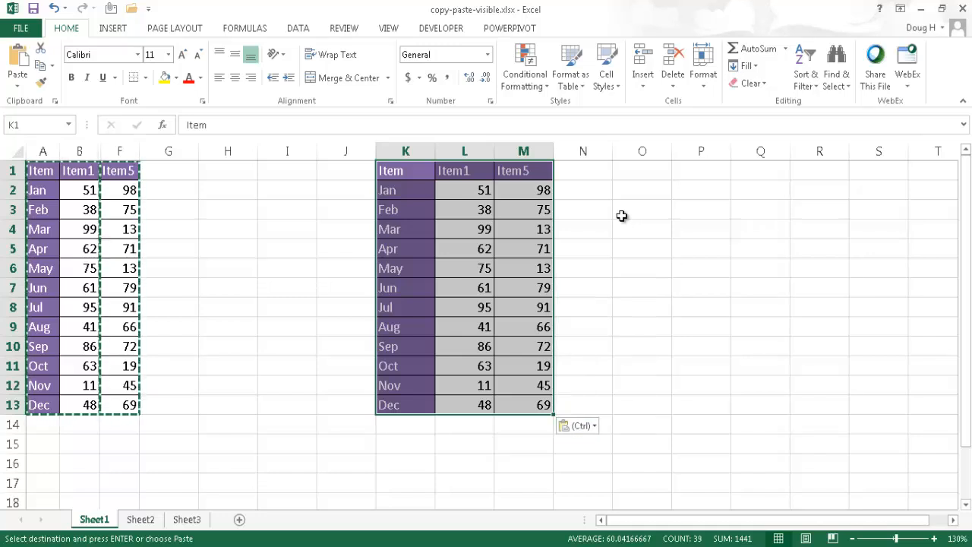
mouse_move(64, 146)
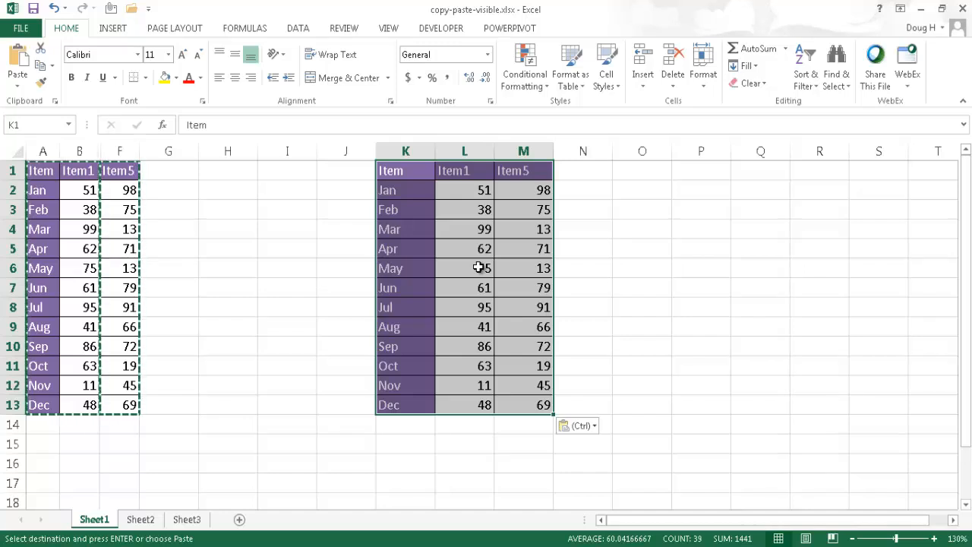
mouse_move(469, 249)
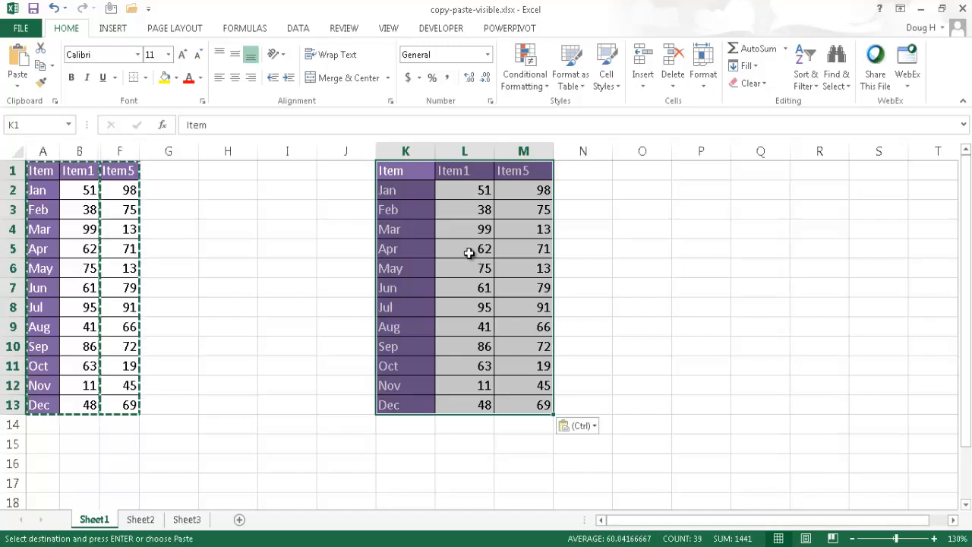
mouse_move(461, 249)
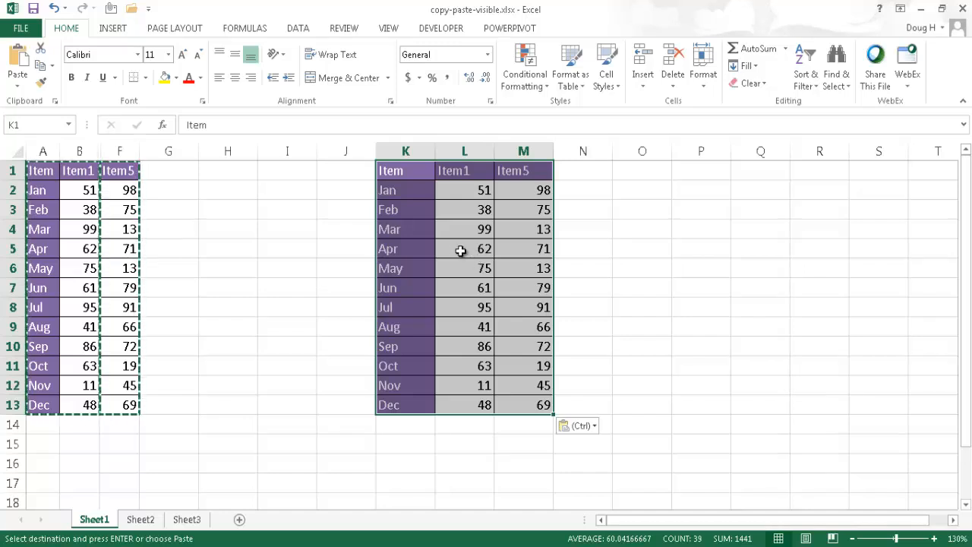